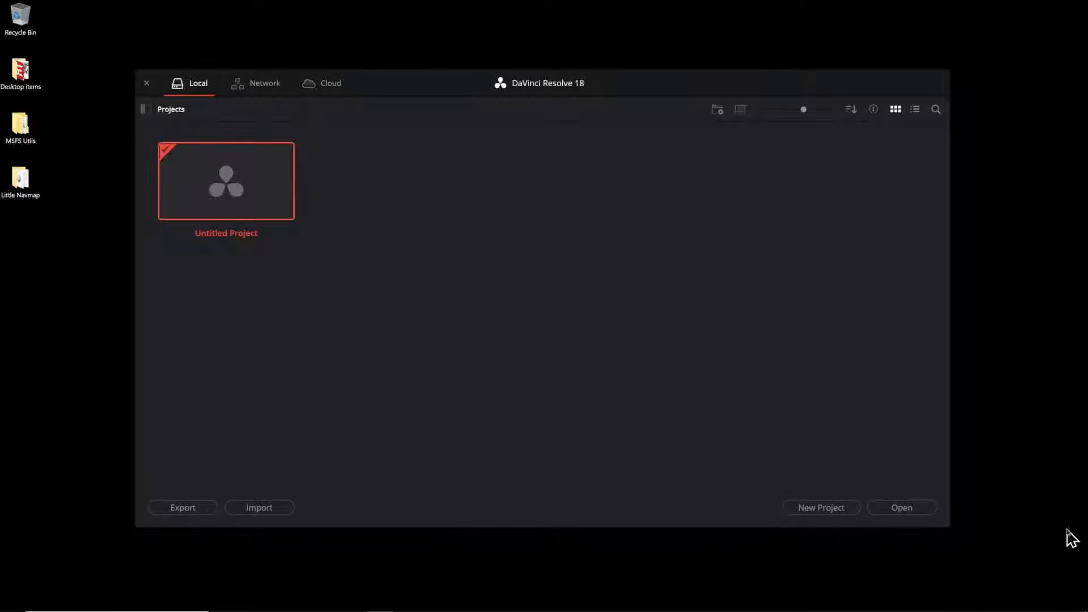
{"action": "mouse_move", "coordinate": [310, 271]}
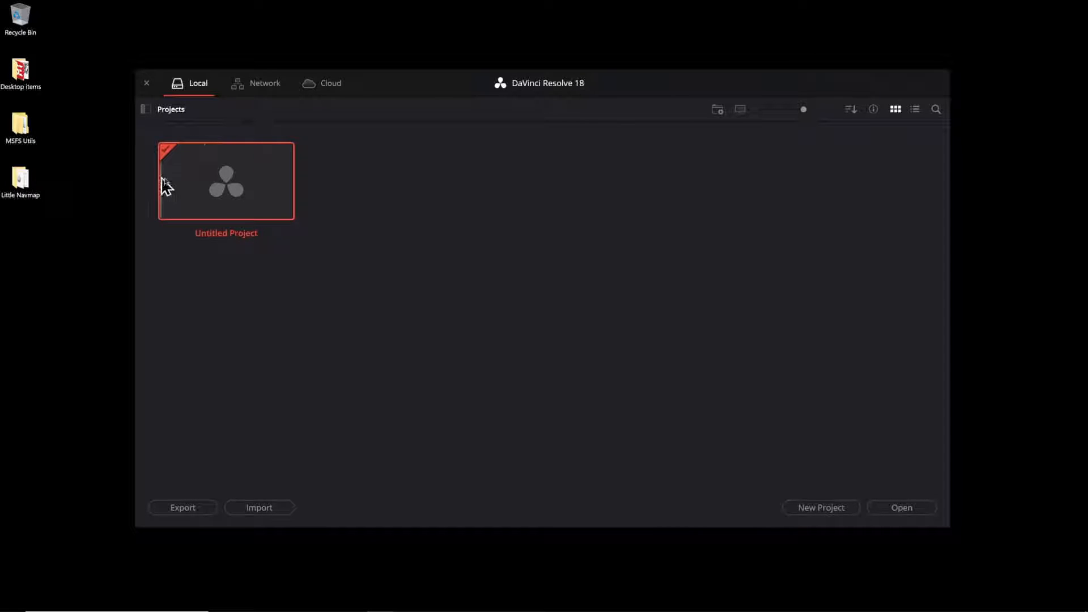
Open Untitled Project from the Project Manager and switch to the working page.
{"action": "double_click", "coordinate": [226, 183]}
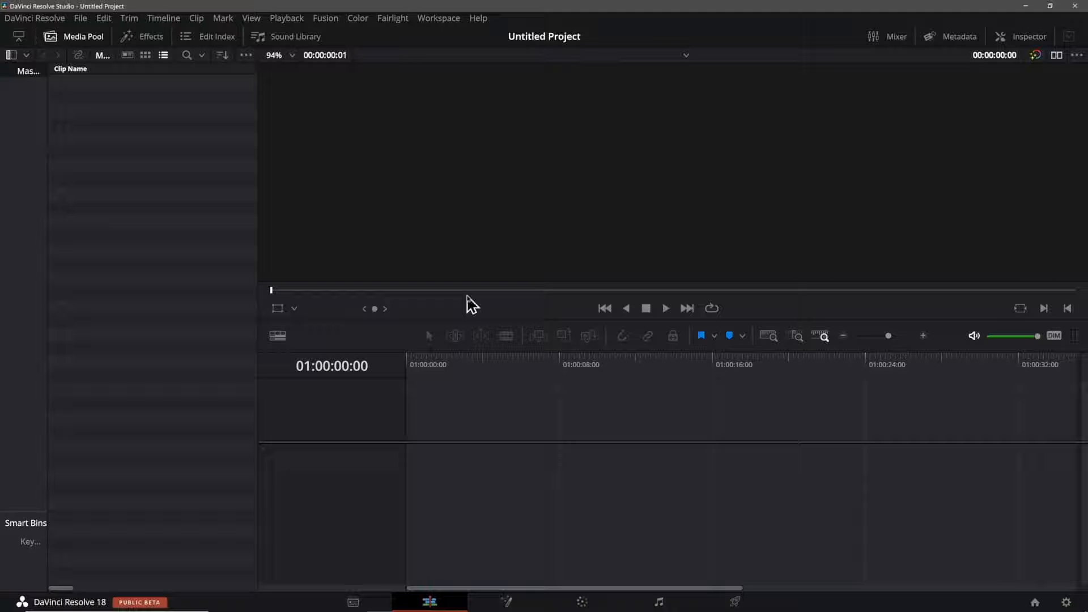
{"action": "mouse_move", "coordinate": [157, 130]}
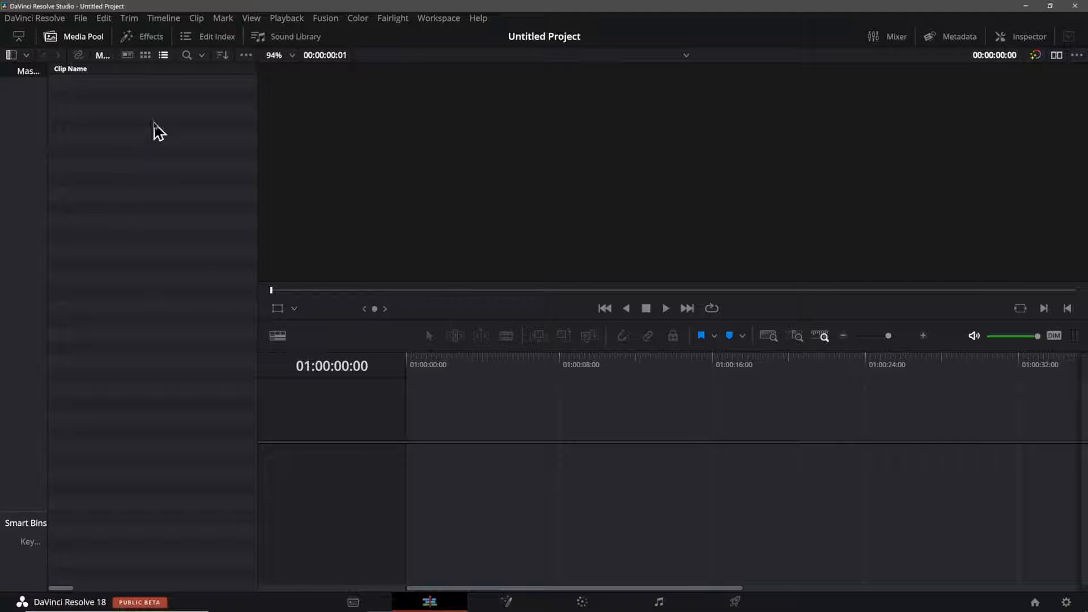
{"action": "left_click", "coordinate": [149, 36]}
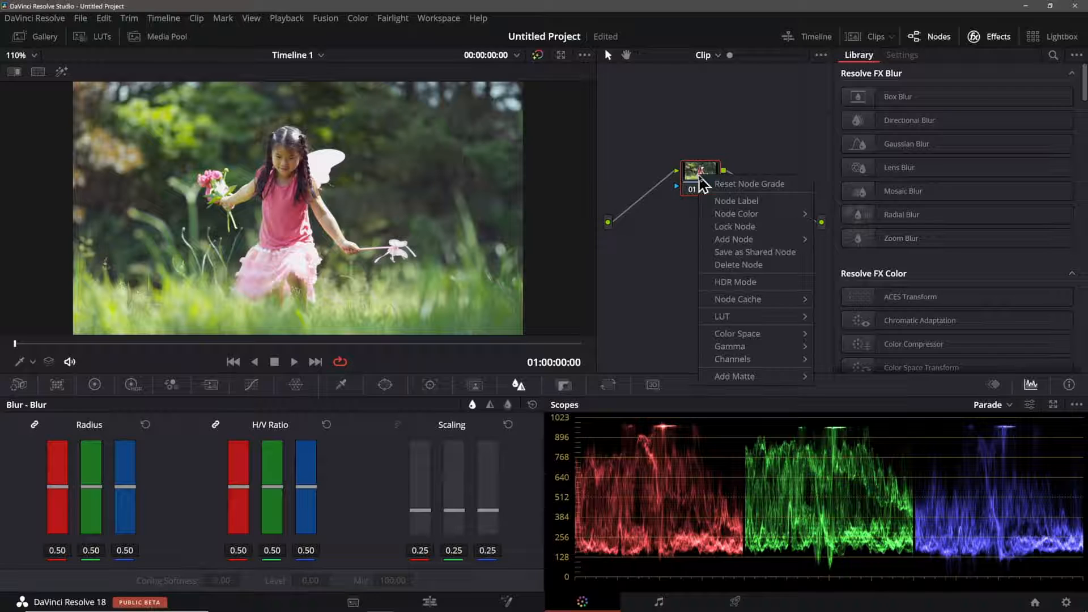
{"action": "mouse_move", "coordinate": [717, 210]}
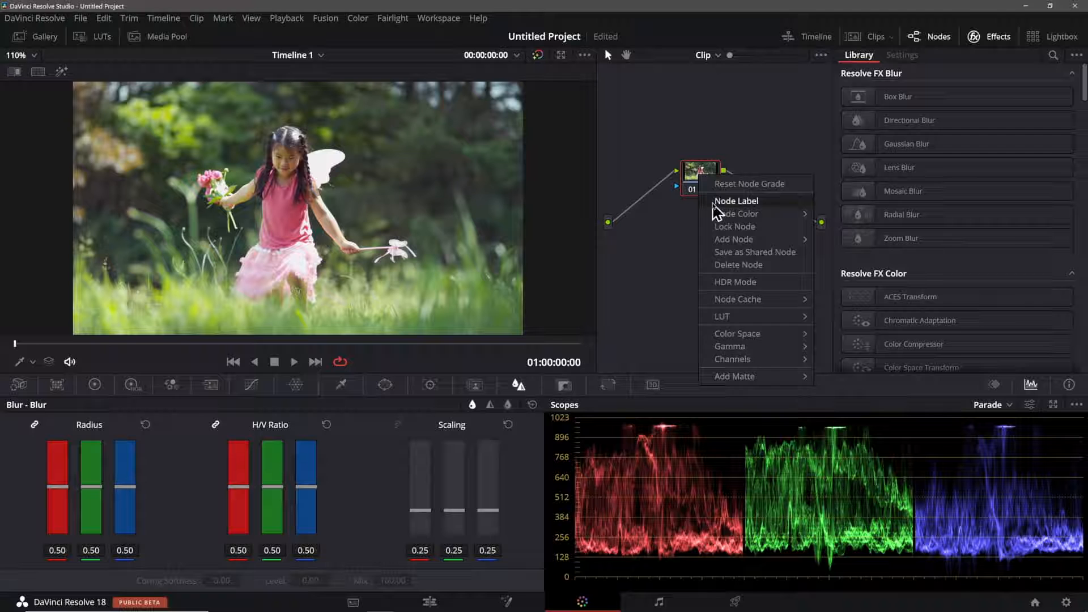
Label node 01 'High Con…' and begin an Effects Library search.
{"action": "left_click", "coordinate": [738, 247]}
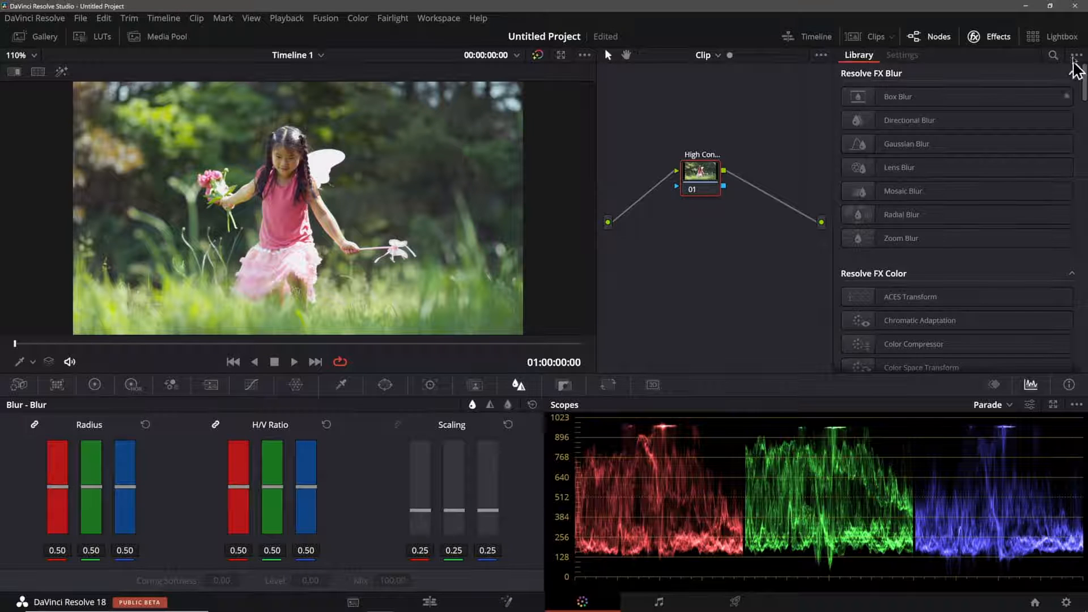
{"action": "left_click", "coordinate": [1051, 55]}
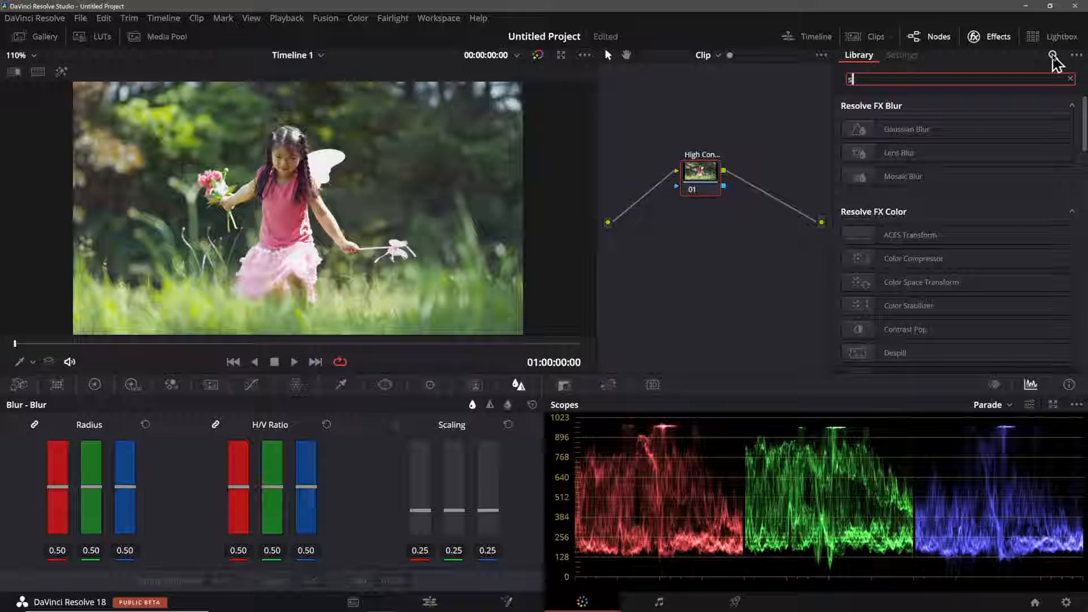
Search the Effects Library for 'surf' to find the Surface Tracker.
{"action": "left_click", "coordinate": [425, 602]}
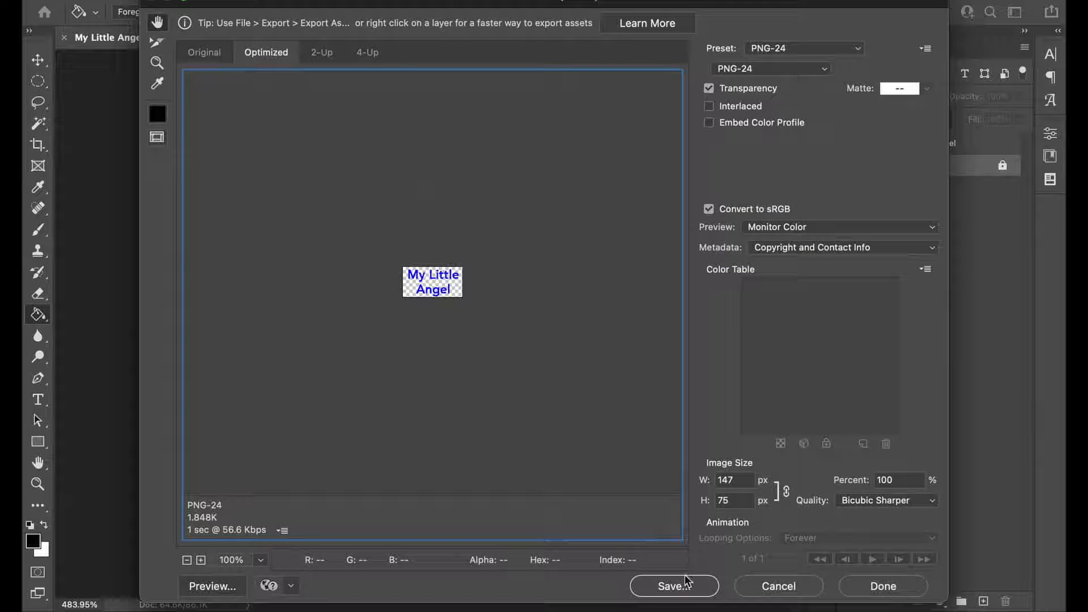
{"action": "mouse_move", "coordinate": [623, 412]}
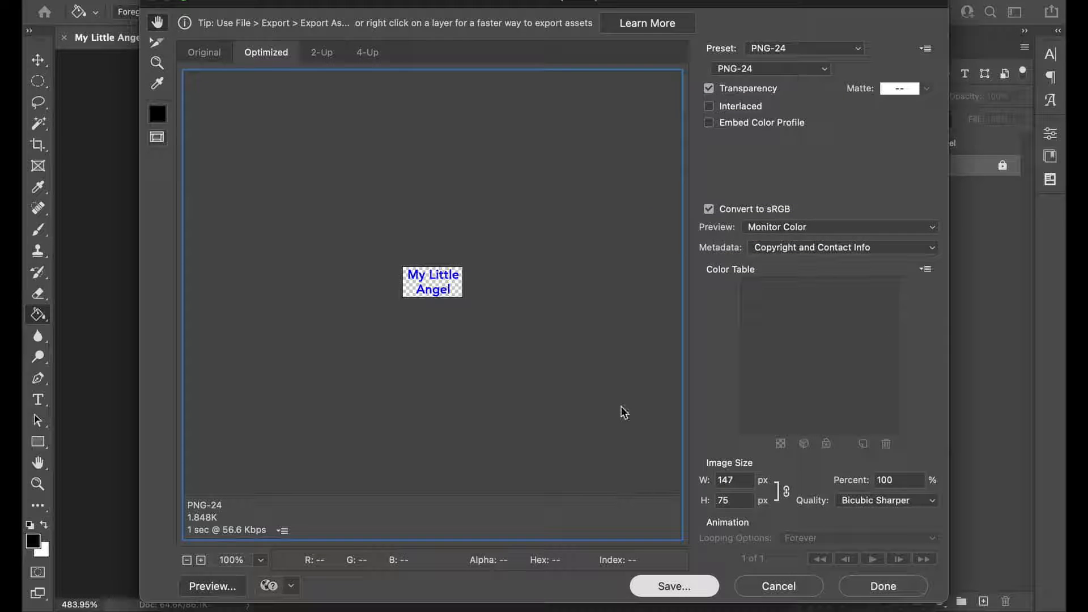
{"action": "mouse_move", "coordinate": [631, 374]}
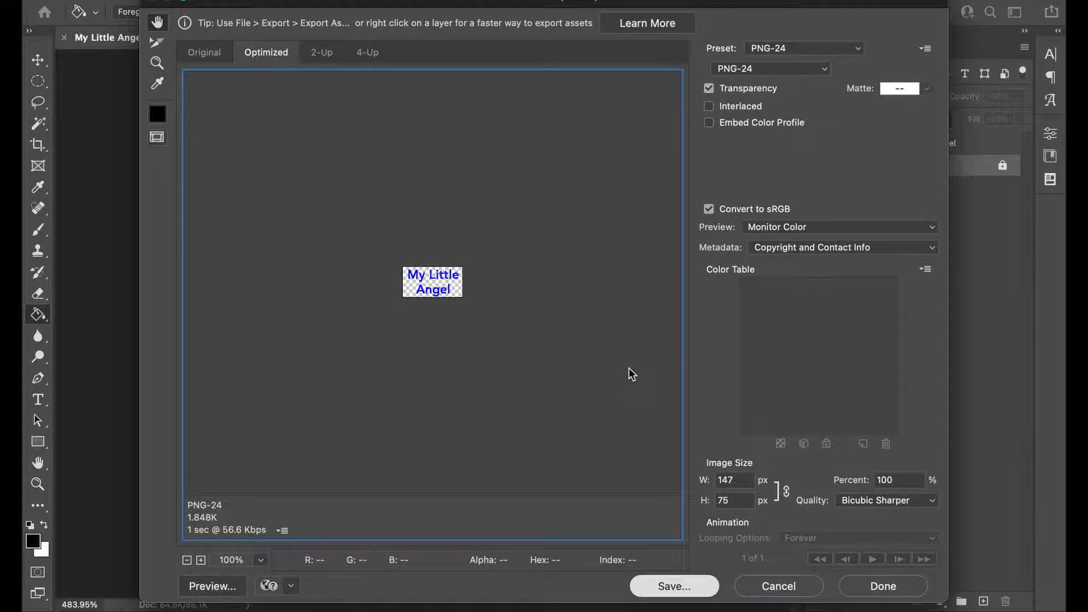
Save the transparent PNG-24 as My-Little-Angel-Small.png in the Surface Tracking Tips folder.
{"action": "left_click", "coordinate": [674, 586]}
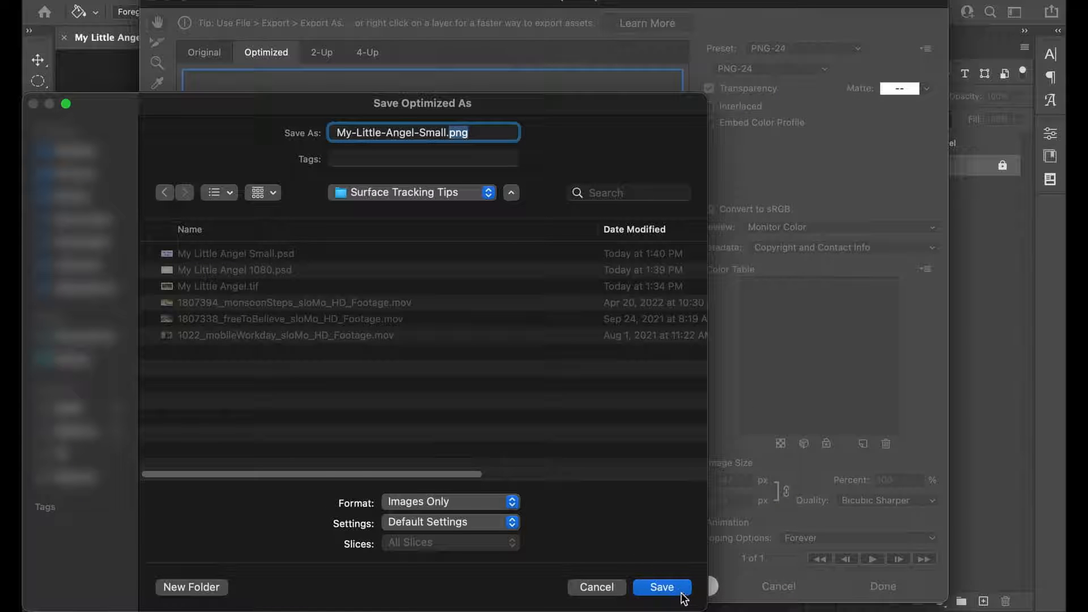
{"action": "left_click", "coordinate": [662, 587]}
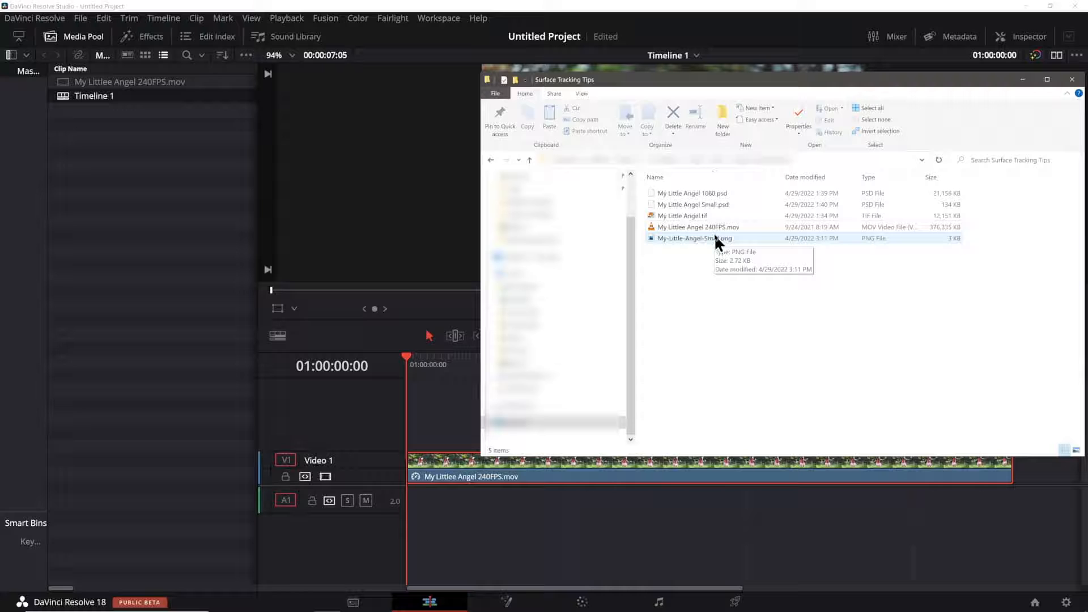
Add a Surface Tracker node after node 01 with boundary points around the girl's shirt.
{"action": "left_click", "coordinate": [699, 238]}
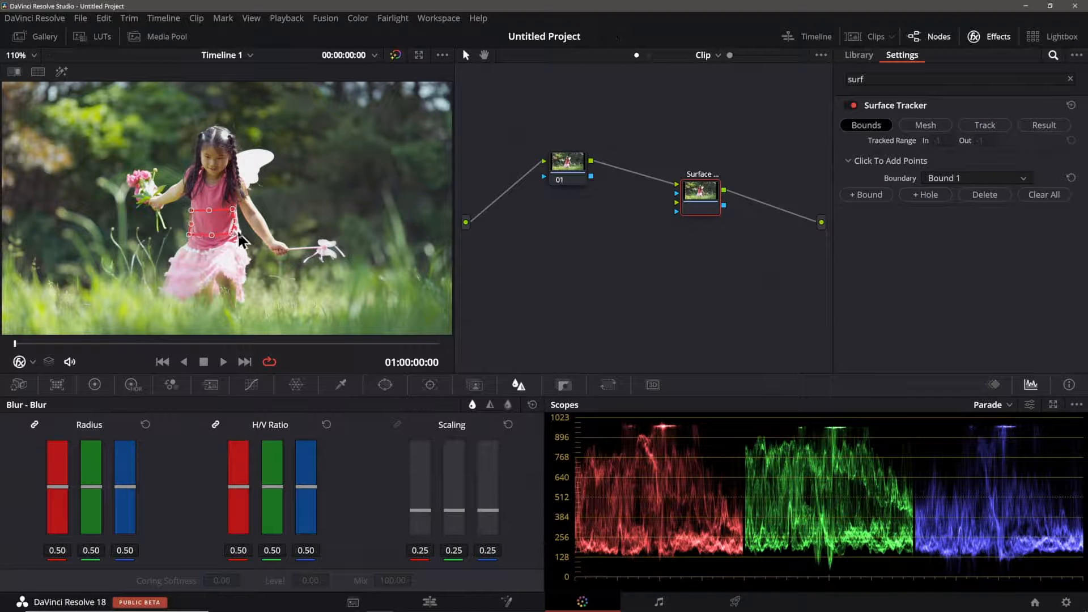
Track the shirt and bring My-Little-Angel-Small.png in as an external matte for the Surface Tracker.
{"action": "left_click", "coordinate": [984, 125]}
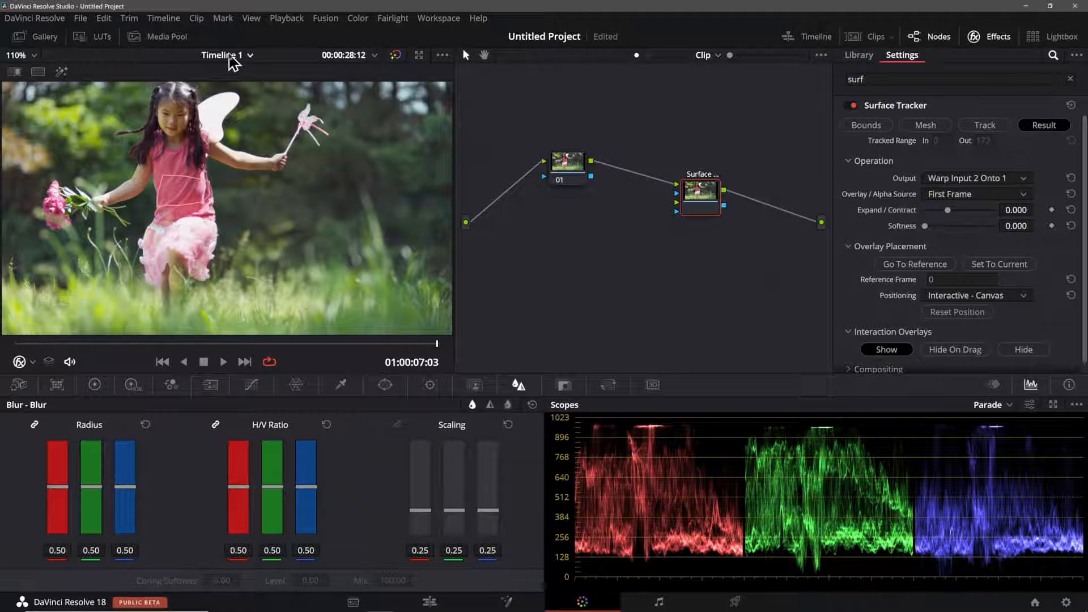
{"action": "left_click", "coordinate": [154, 36]}
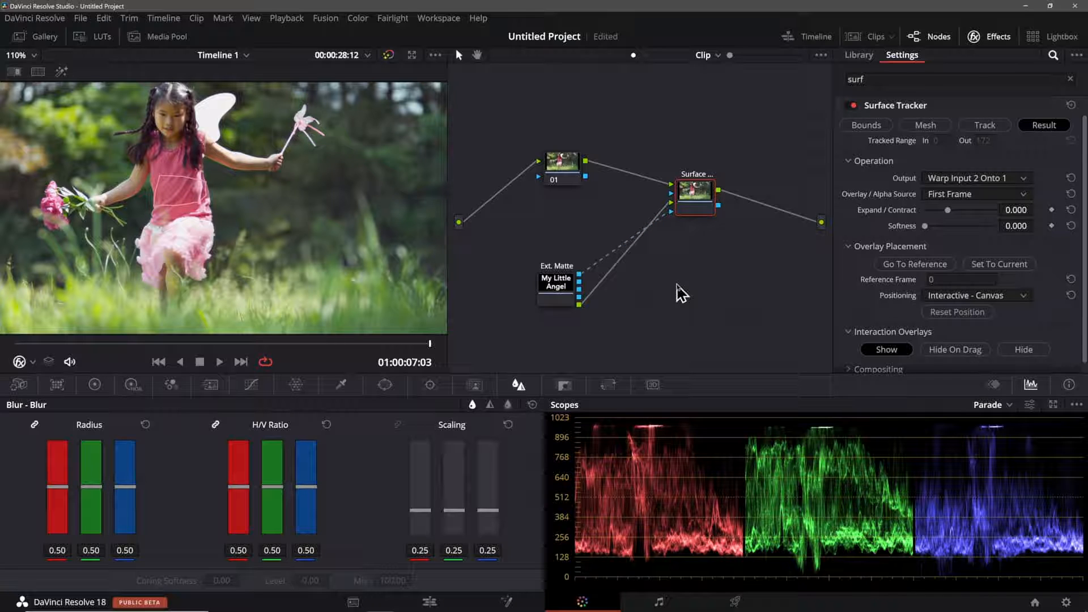
{"action": "mouse_move", "coordinate": [749, 308]}
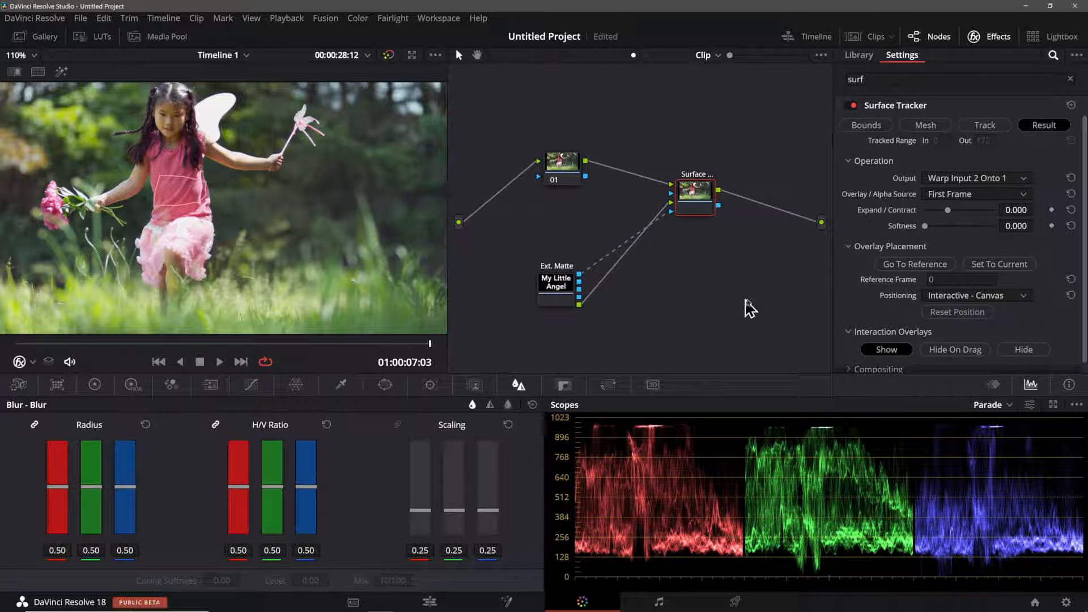
Jump to the tracker's reference frame and play back the tracked 'My Little Angel' text on the shirt.
{"action": "left_click", "coordinate": [915, 264]}
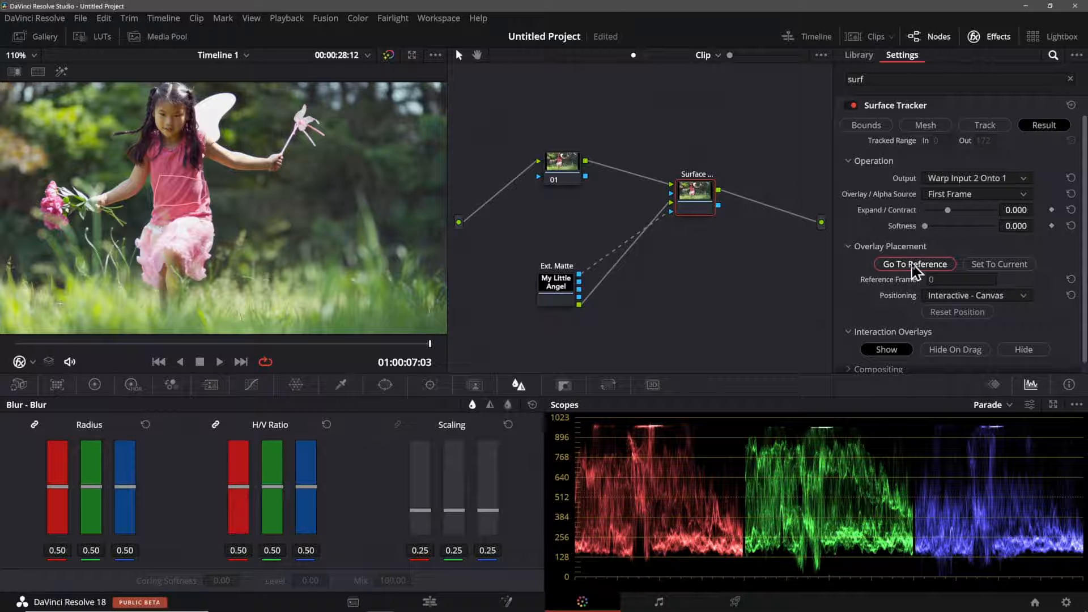
{"action": "left_click", "coordinate": [914, 264]}
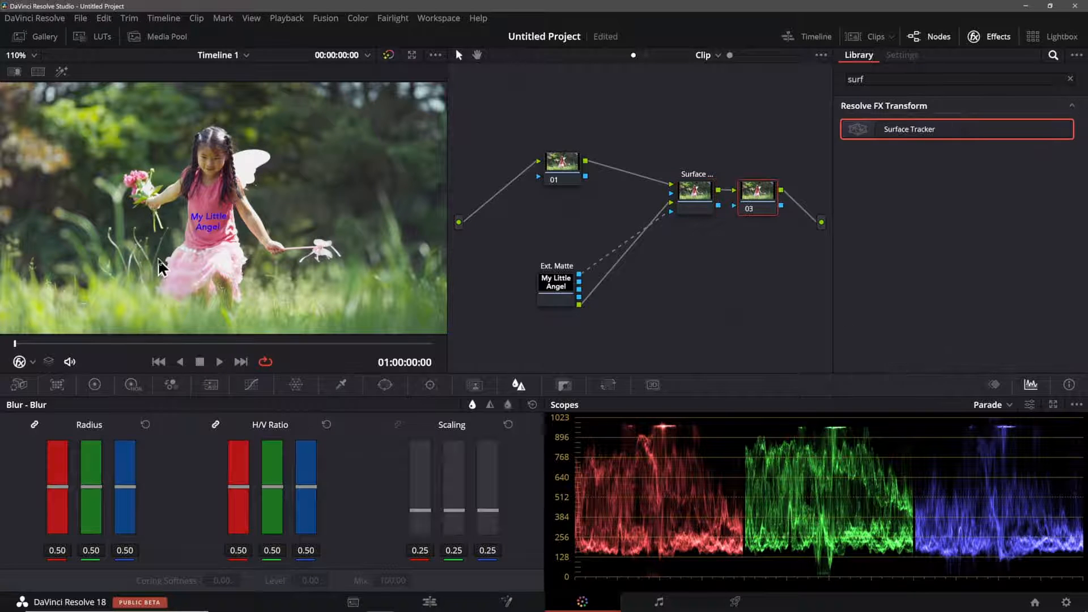
{"action": "left_click", "coordinate": [219, 361]}
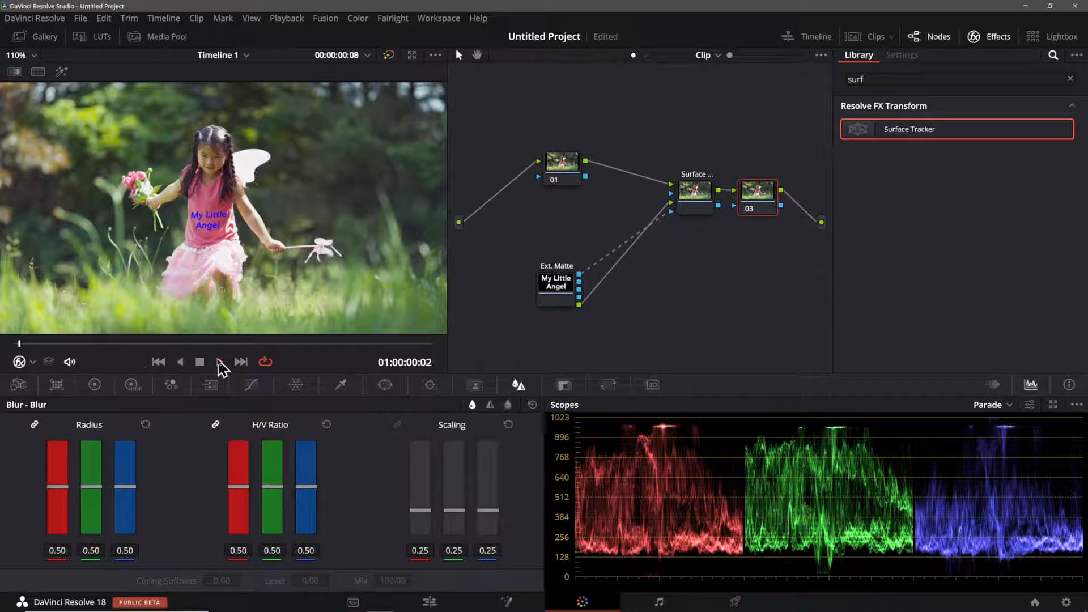
{"action": "left_click", "coordinate": [218, 361]}
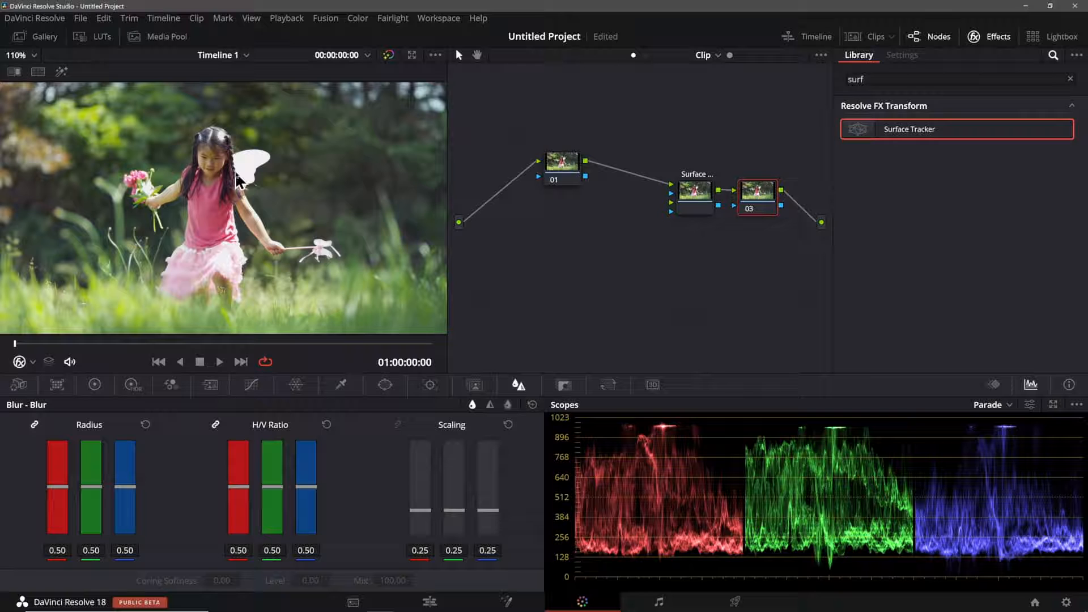
Delete the Ext. Matte node and switch to Photoshop's My Little Angel 1080.psd document.
{"action": "right_click", "coordinate": [240, 180]}
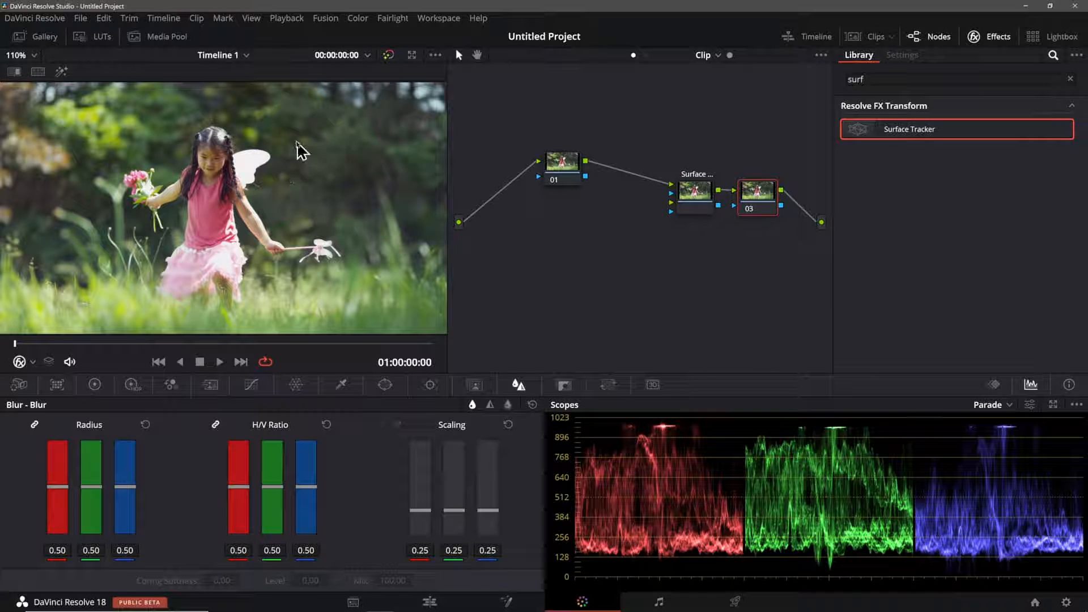
{"action": "left_click", "coordinate": [45, 36]}
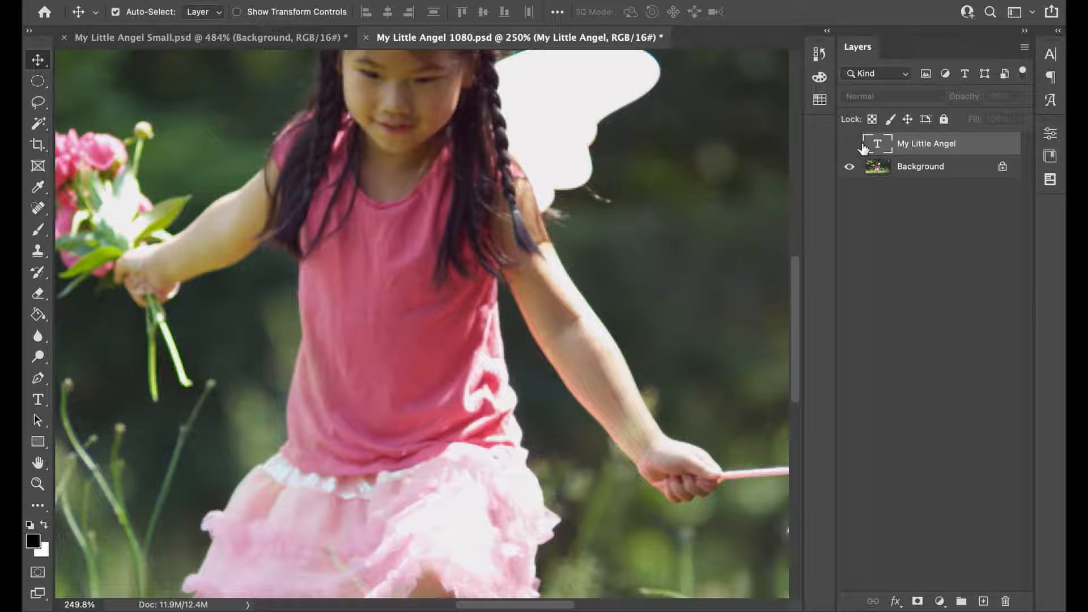
{"action": "left_click", "coordinate": [849, 144]}
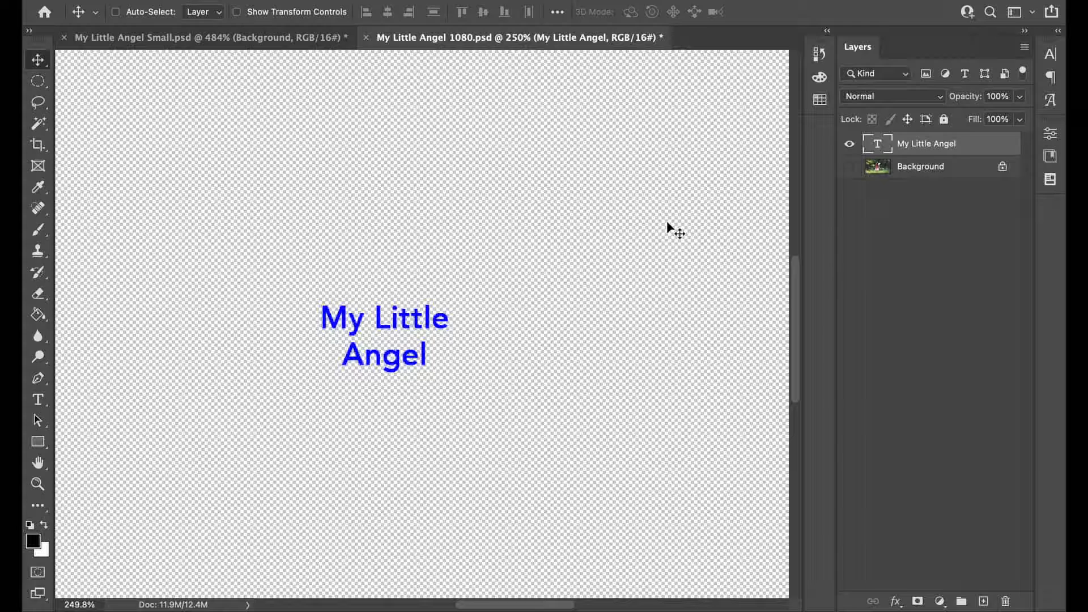
{"action": "key", "text": "cmd+shift+s"}
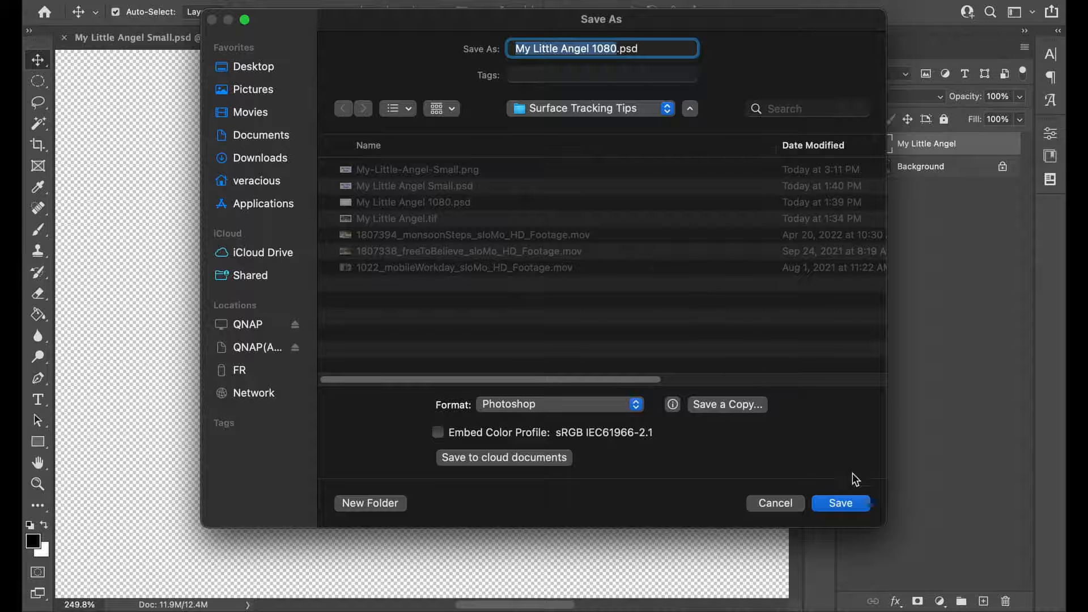
{"action": "mouse_move", "coordinate": [716, 228]}
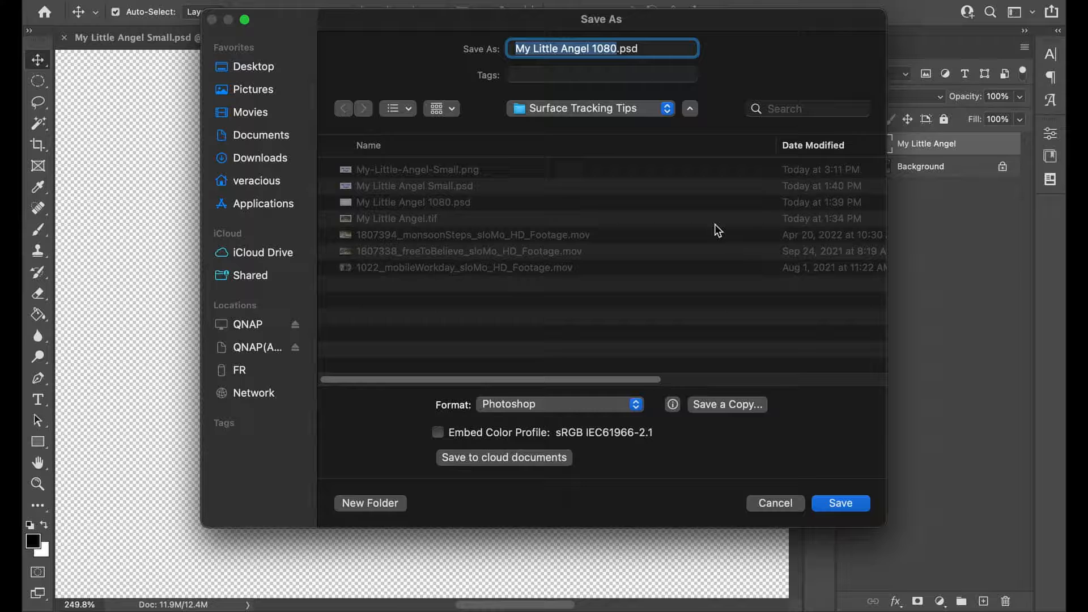
{"action": "left_click", "coordinate": [841, 503]}
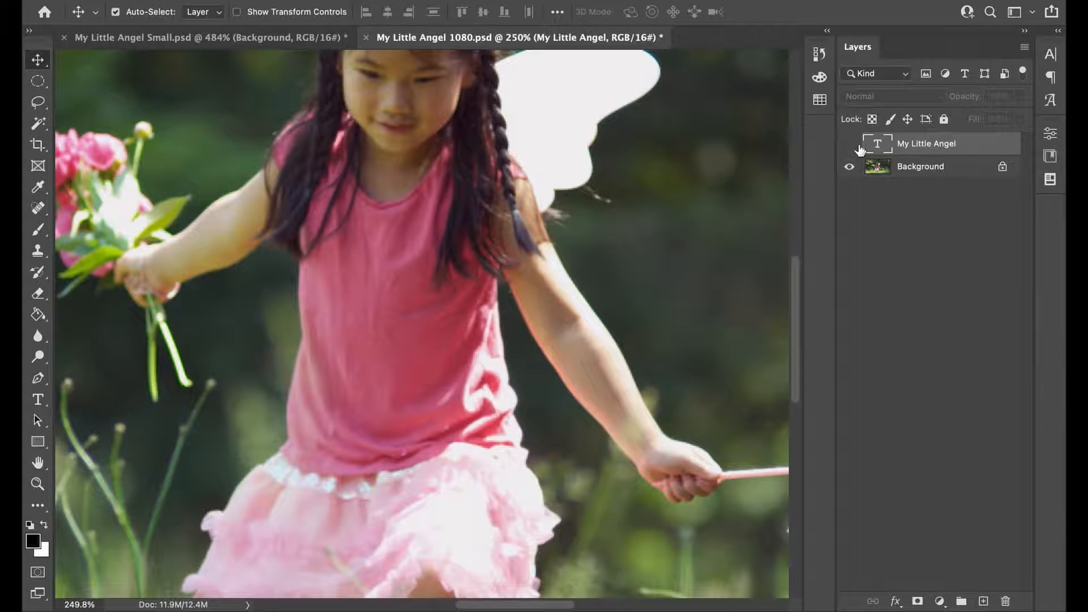
{"action": "left_click", "coordinate": [849, 144]}
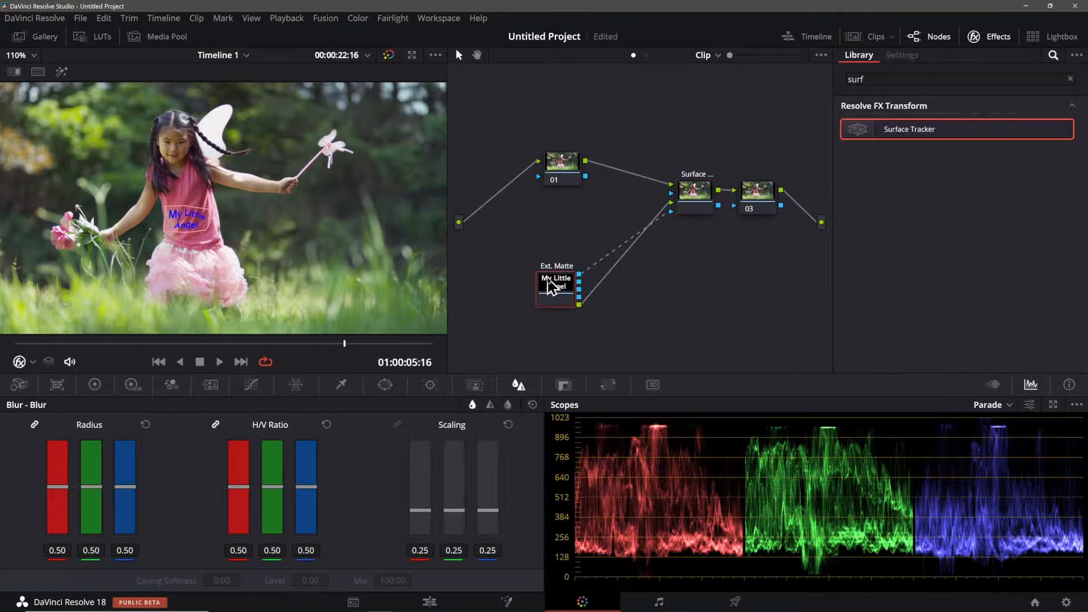
Swap the old text matte for My Little Angel 1080.psd as the Surface Tracker's external matte.
{"action": "left_click", "coordinate": [169, 37]}
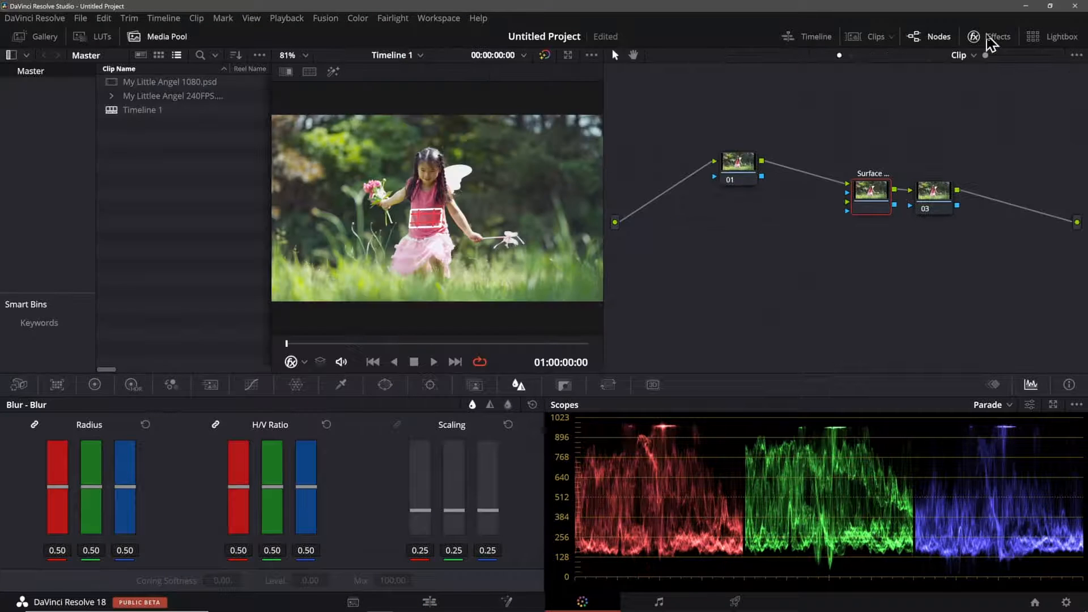
{"action": "left_click", "coordinate": [998, 36]}
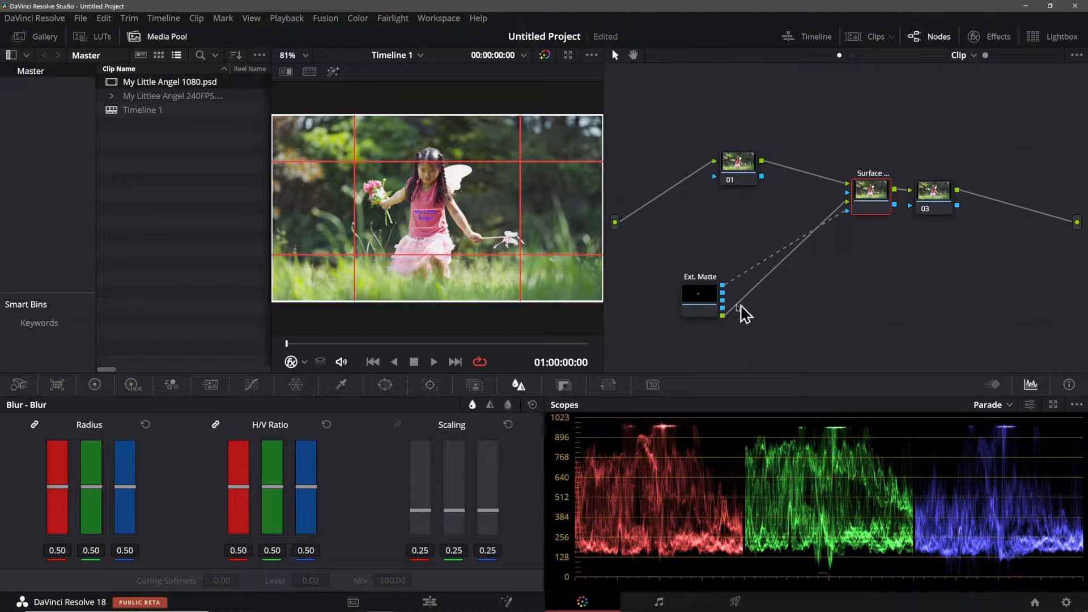
{"action": "left_click", "coordinate": [433, 361]}
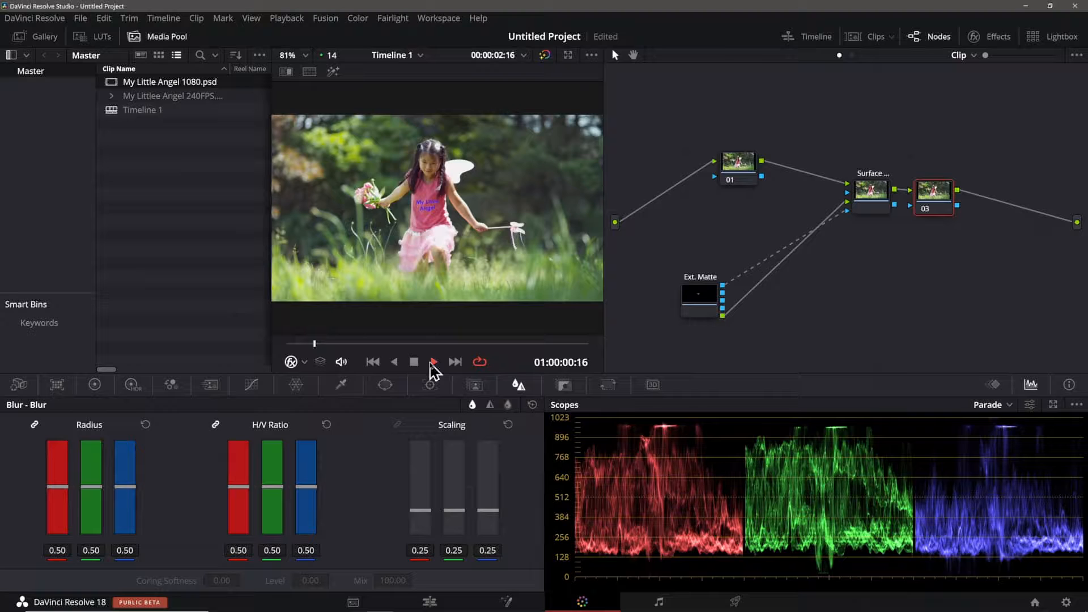
{"action": "left_click", "coordinate": [433, 361]}
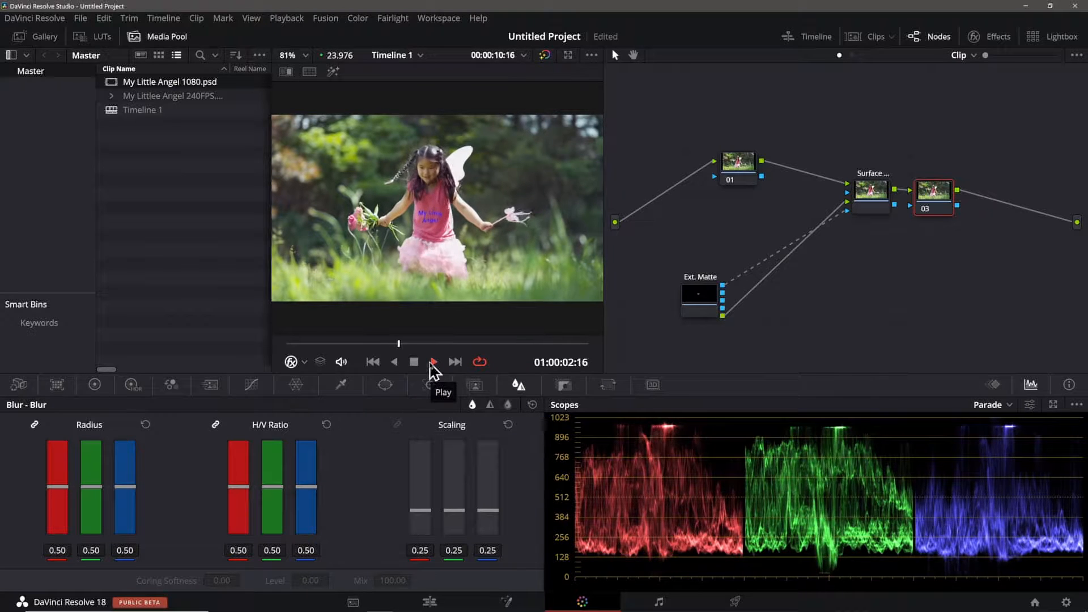
{"action": "left_click", "coordinate": [432, 361]}
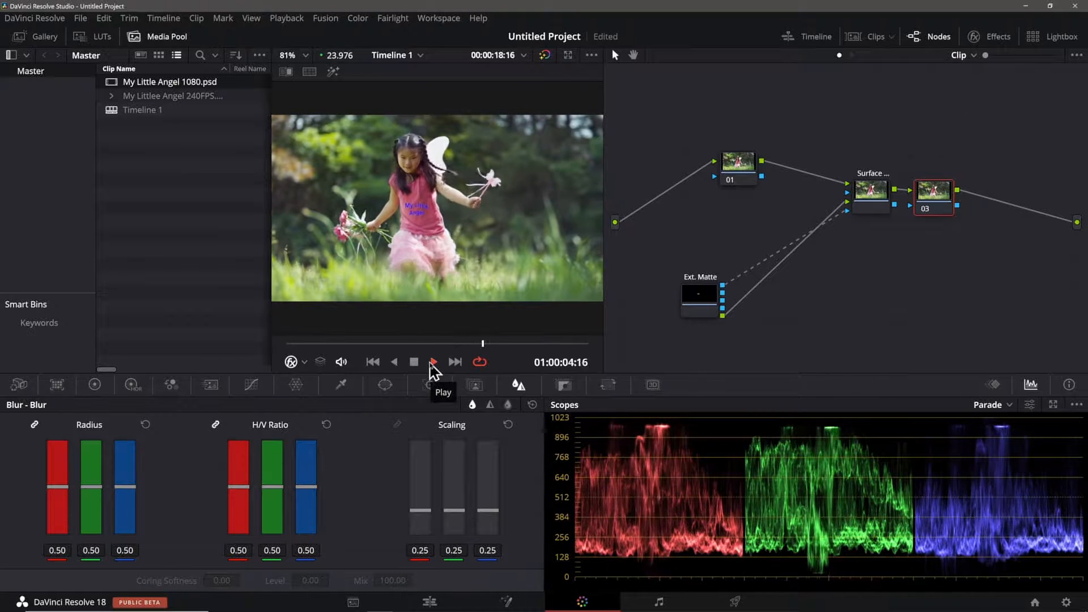
{"action": "left_click", "coordinate": [433, 361]}
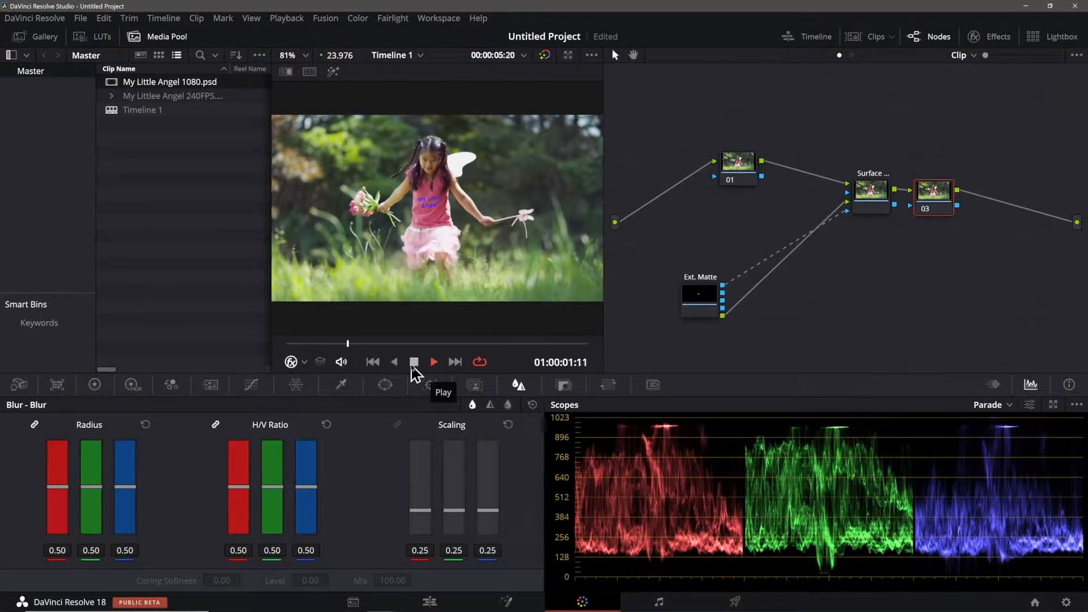
{"action": "left_click", "coordinate": [433, 361]}
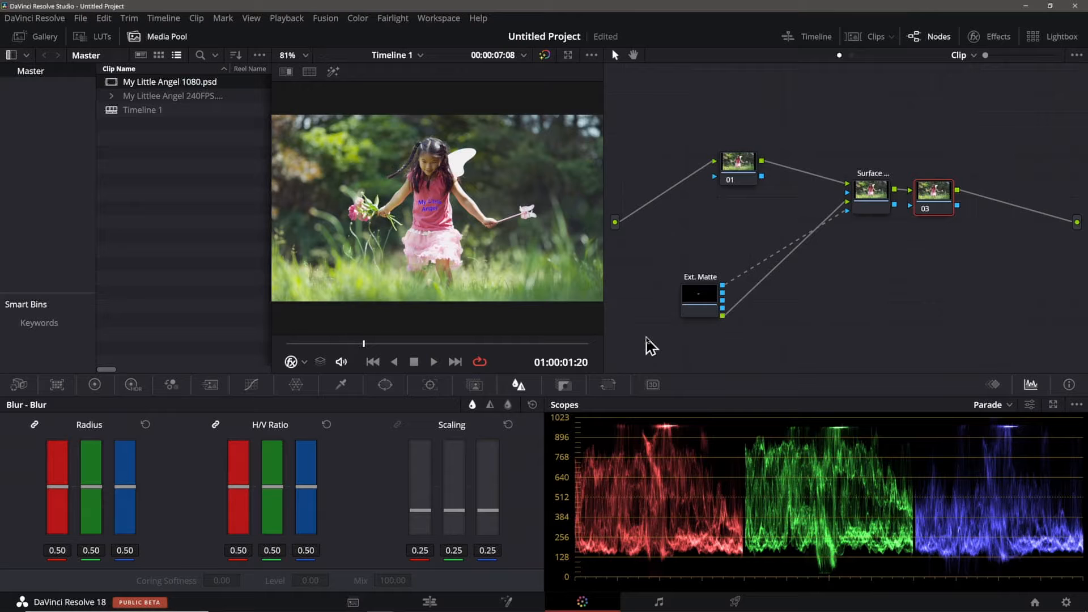